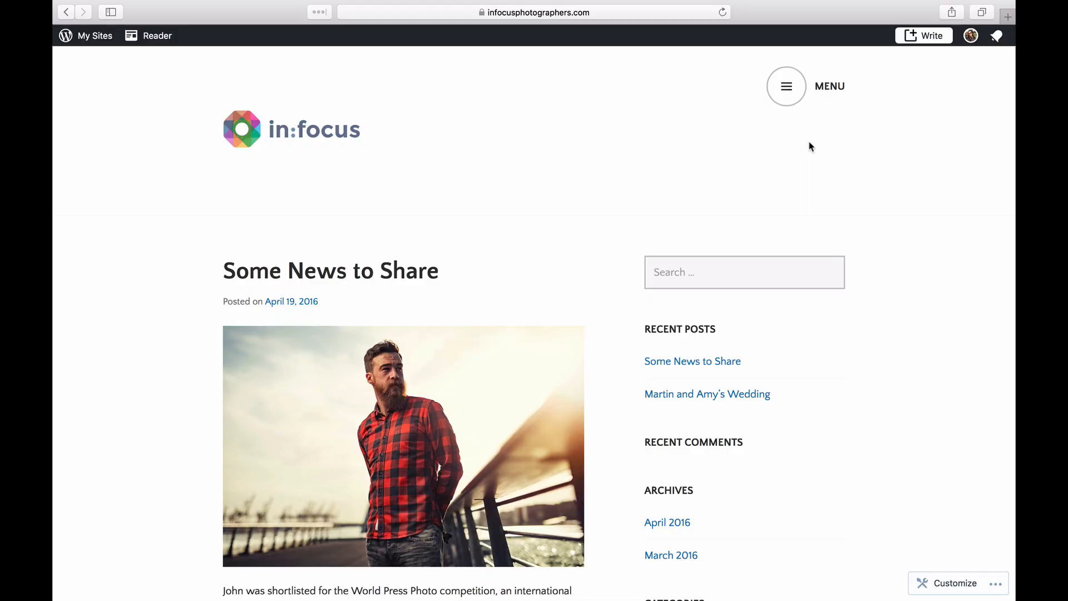
mouse_move(611, 146)
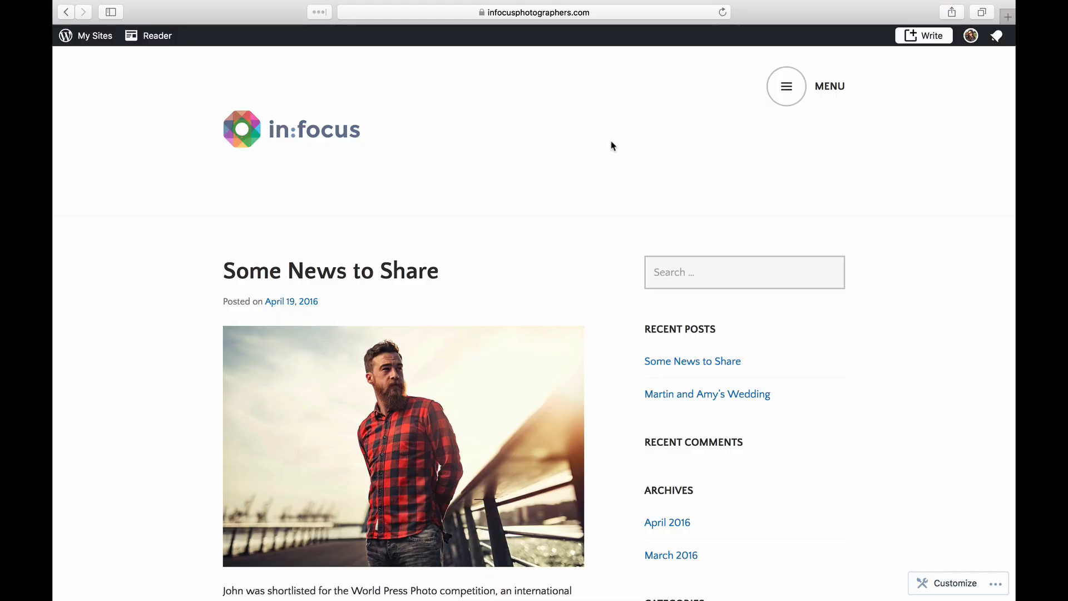
Open My Sites and launch the Customizer for the In Focus Photography site
scroll("down", 3)
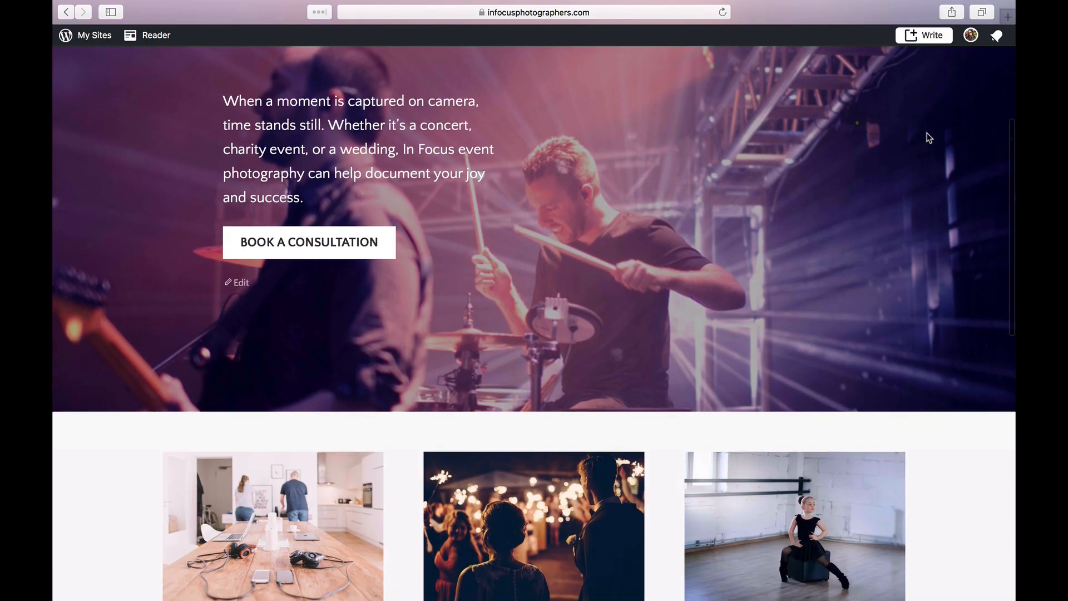
scroll("down", 3)
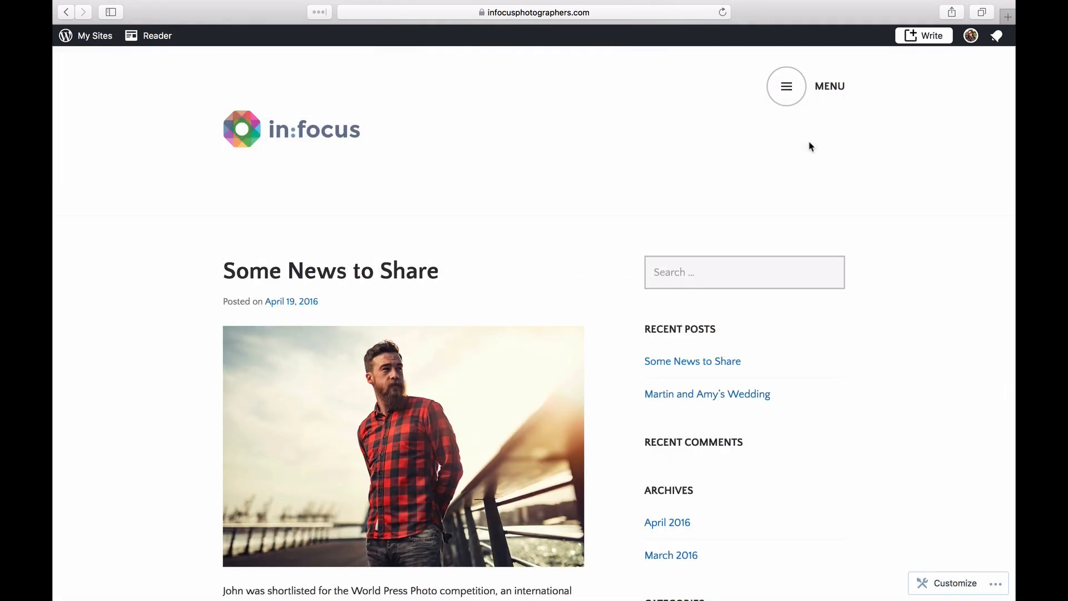
mouse_move(611, 145)
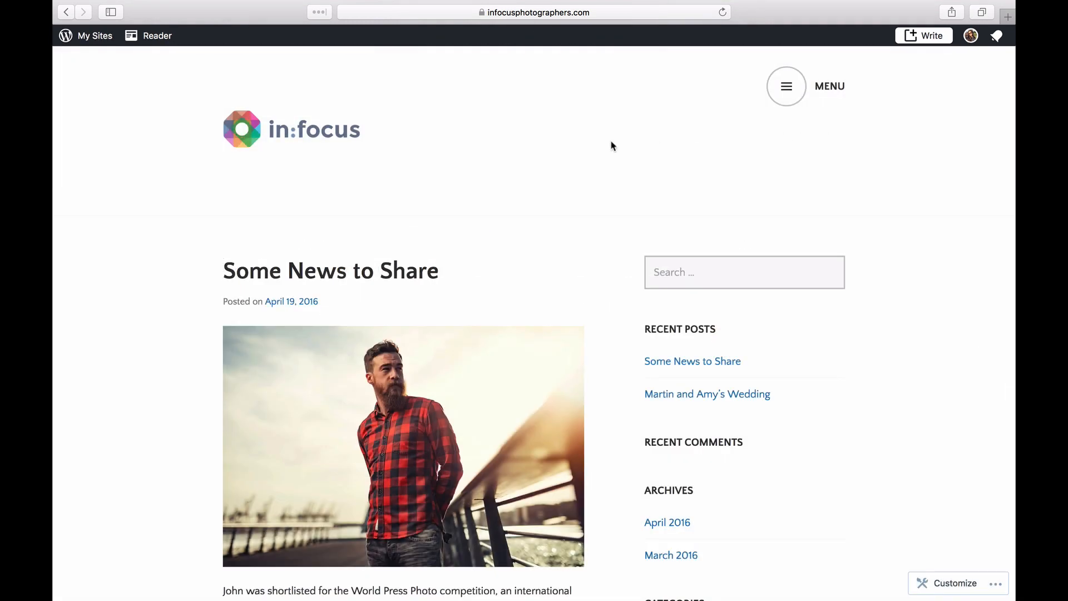
scroll("down", 3)
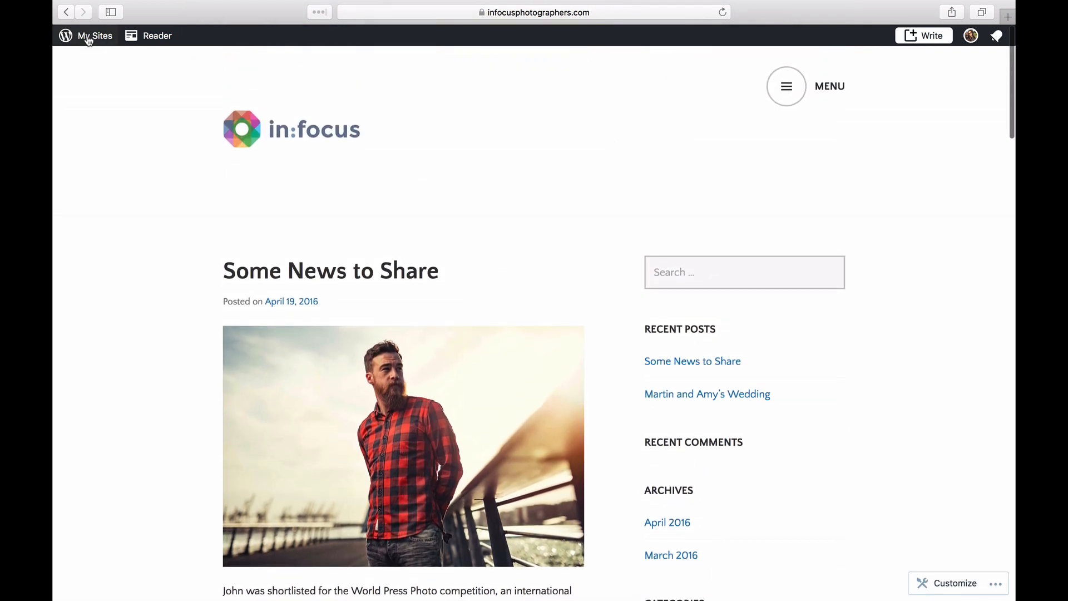
left_click(94, 36)
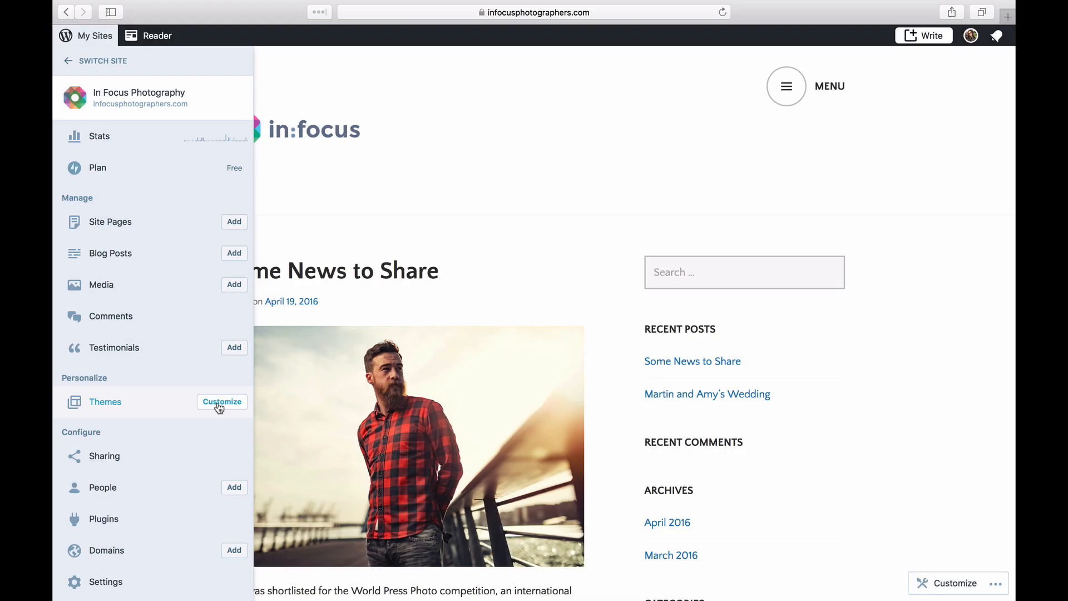
left_click(221, 401)
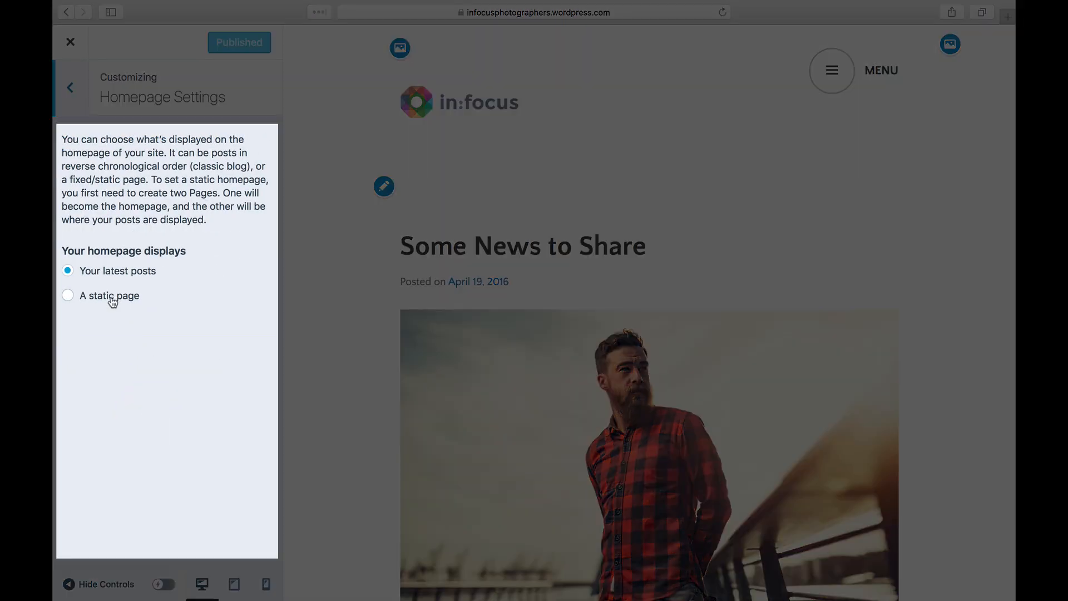
Choose 'A static page', set Home as the homepage, and publish the setting
left_click(68, 295)
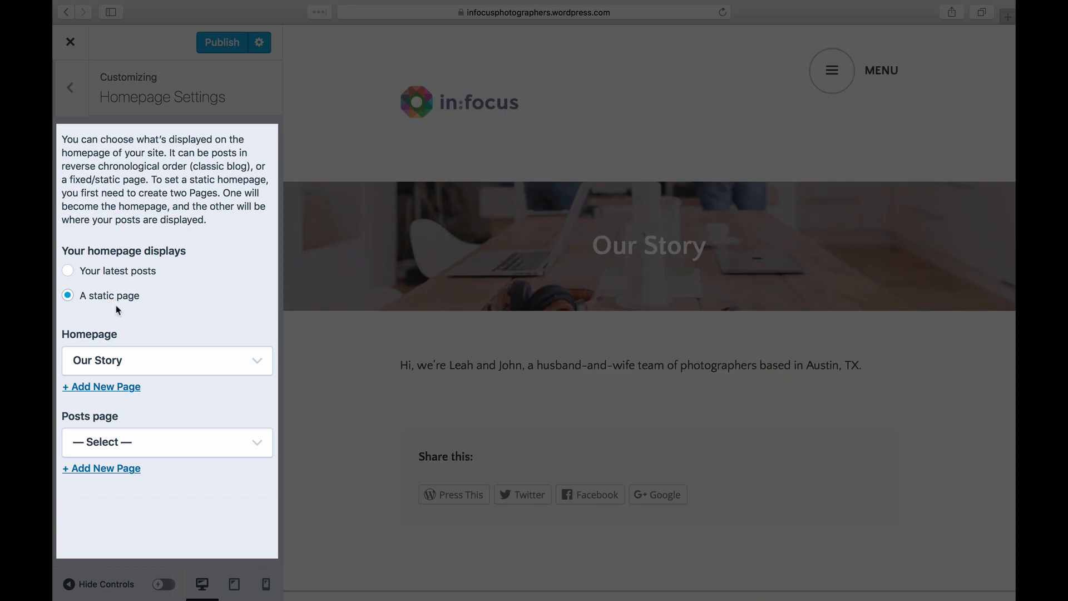
left_click(166, 361)
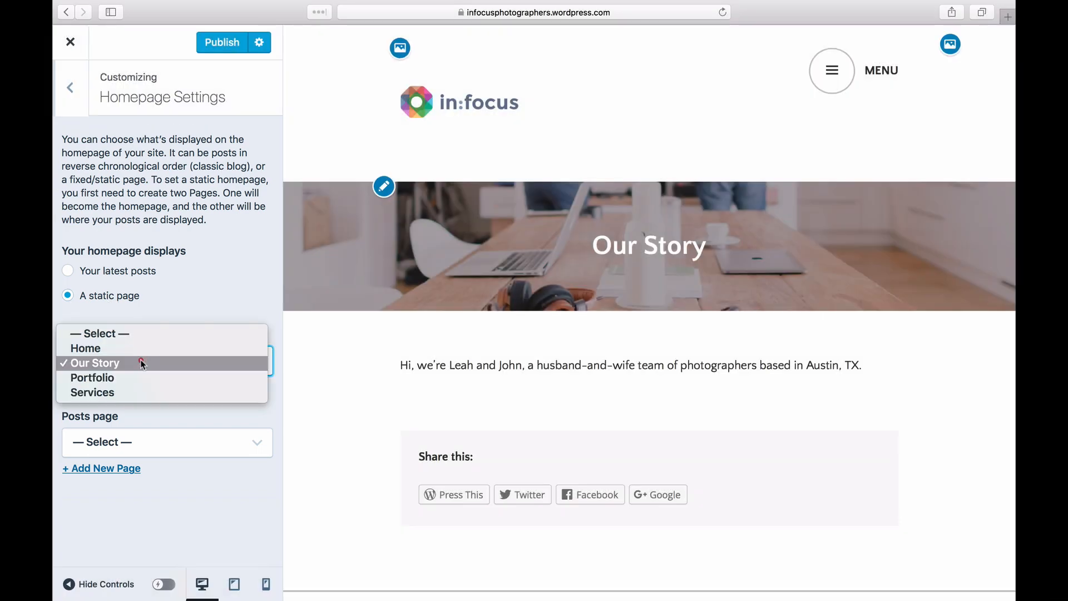
left_click(86, 348)
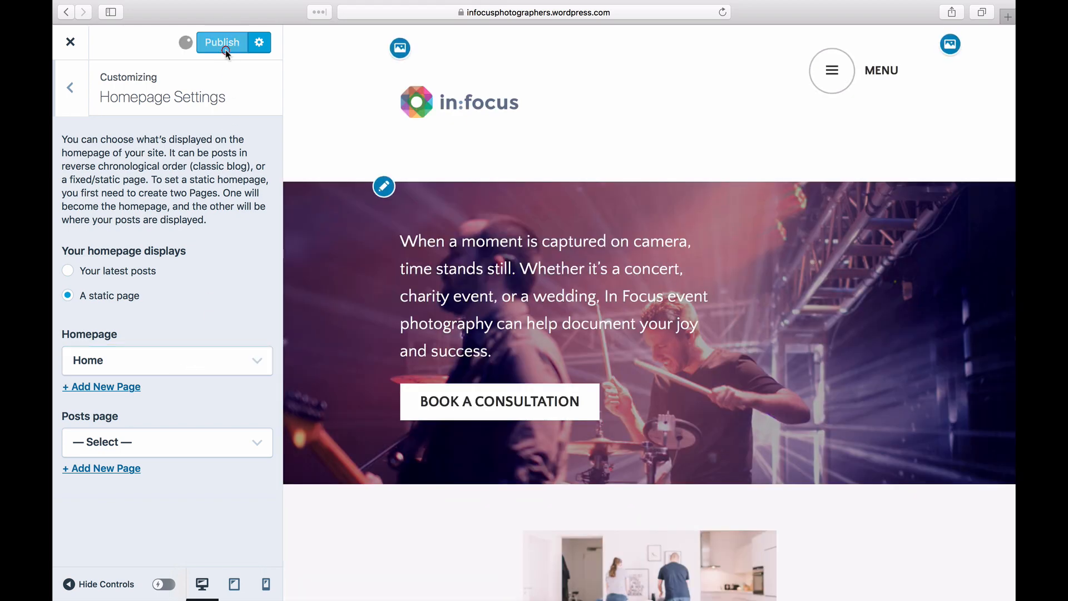
left_click(222, 43)
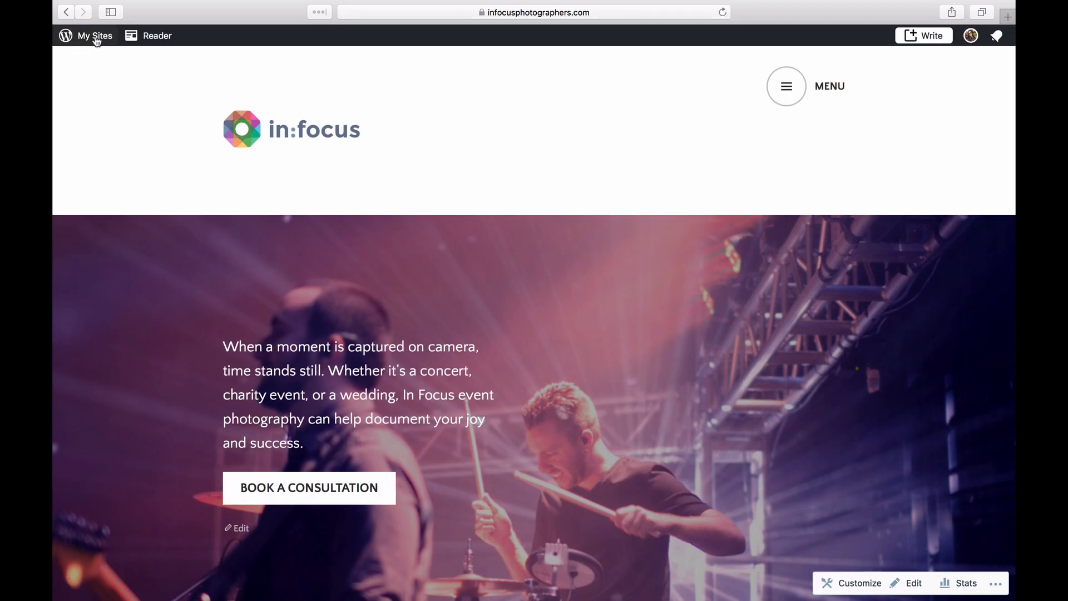
Go to Site Pages from My Sites and open the Home page in the editor
left_click(95, 36)
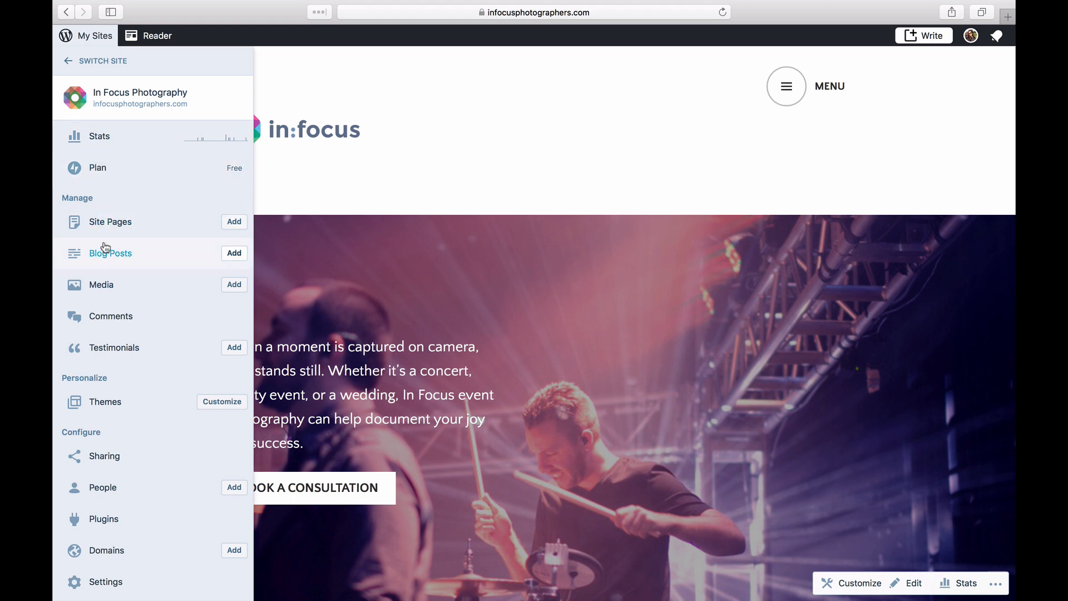
left_click(111, 253)
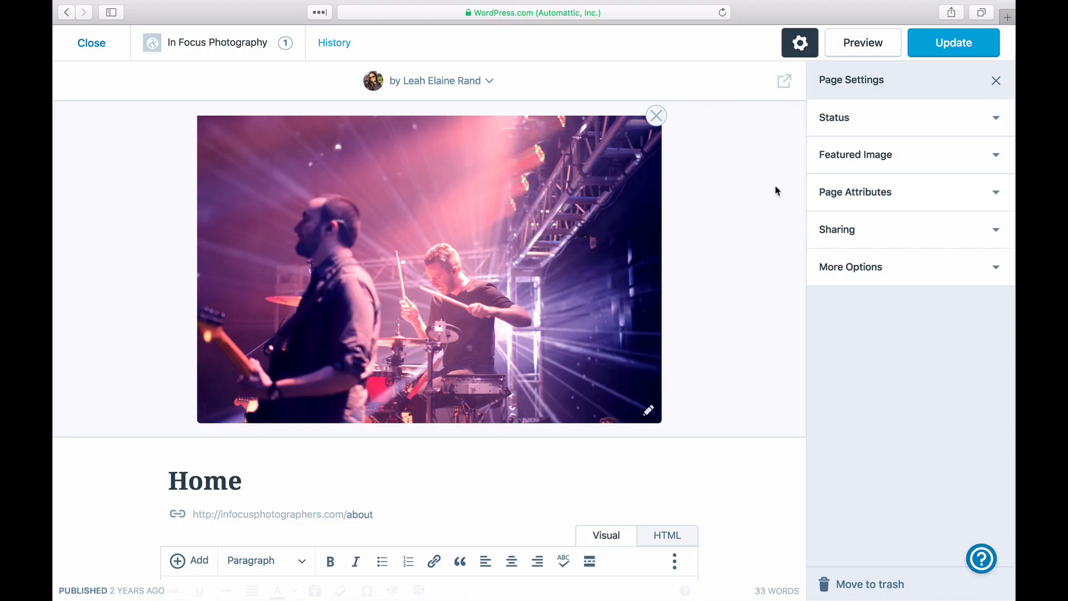
Under Page Attributes, set the Page Template to Front Page
left_click(855, 191)
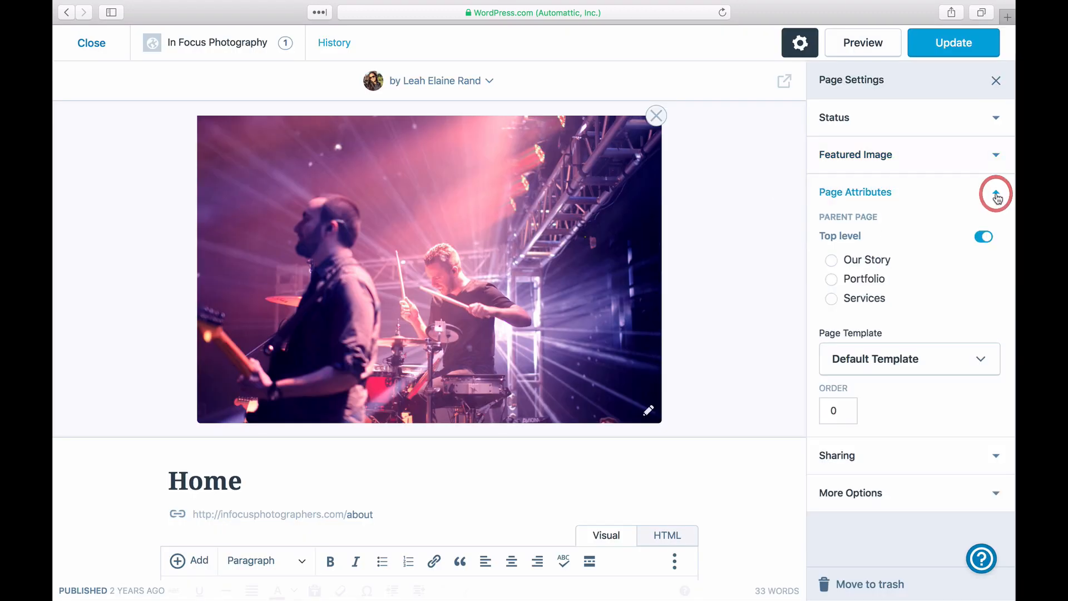
left_click(909, 358)
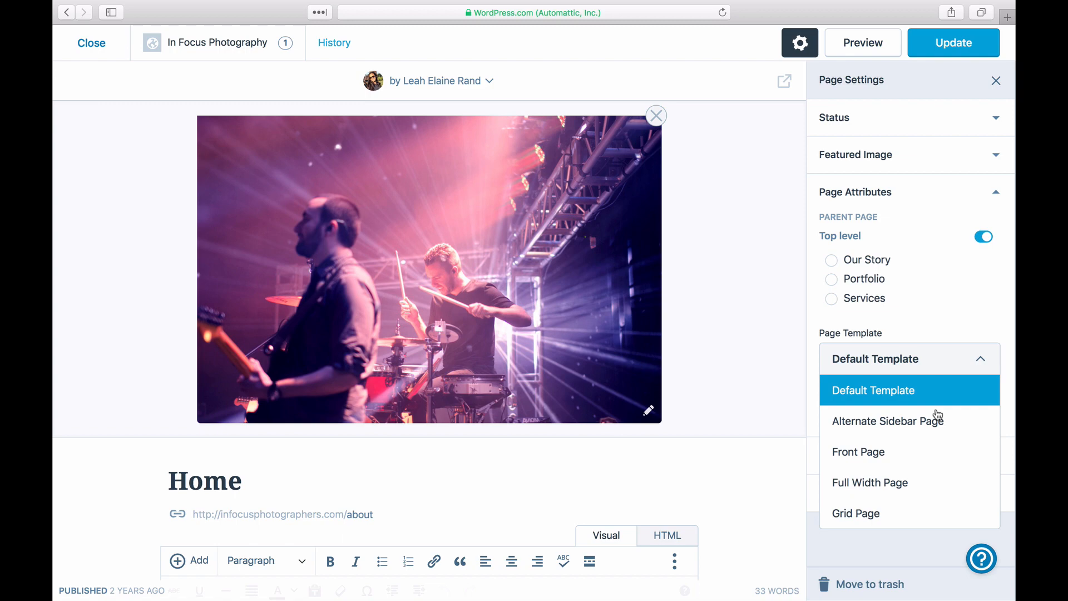
left_click(858, 450)
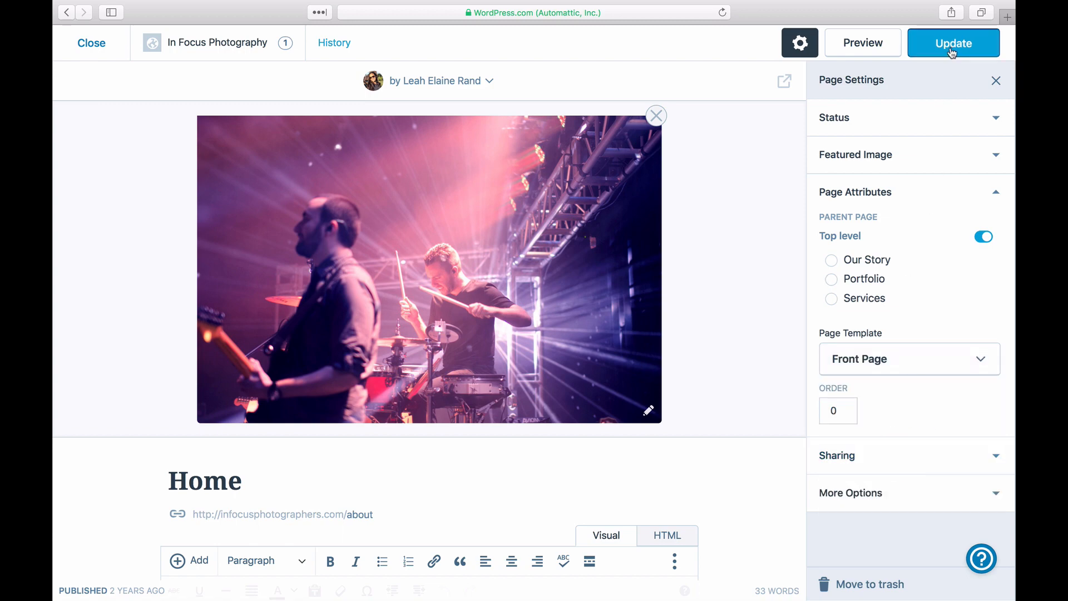